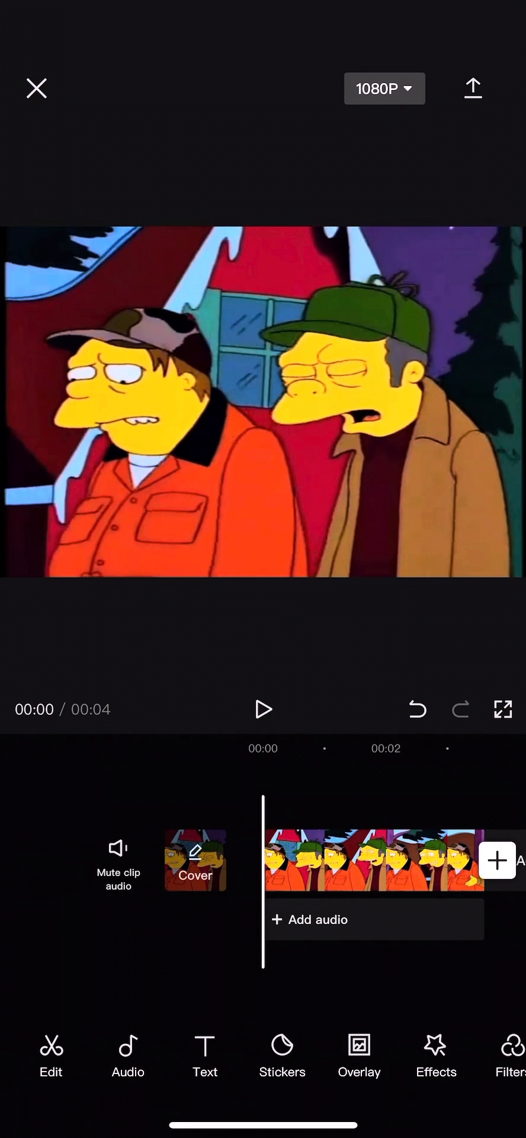
- Play the Simpsons clip and pause at the cut point near three seconds
click(262, 709)
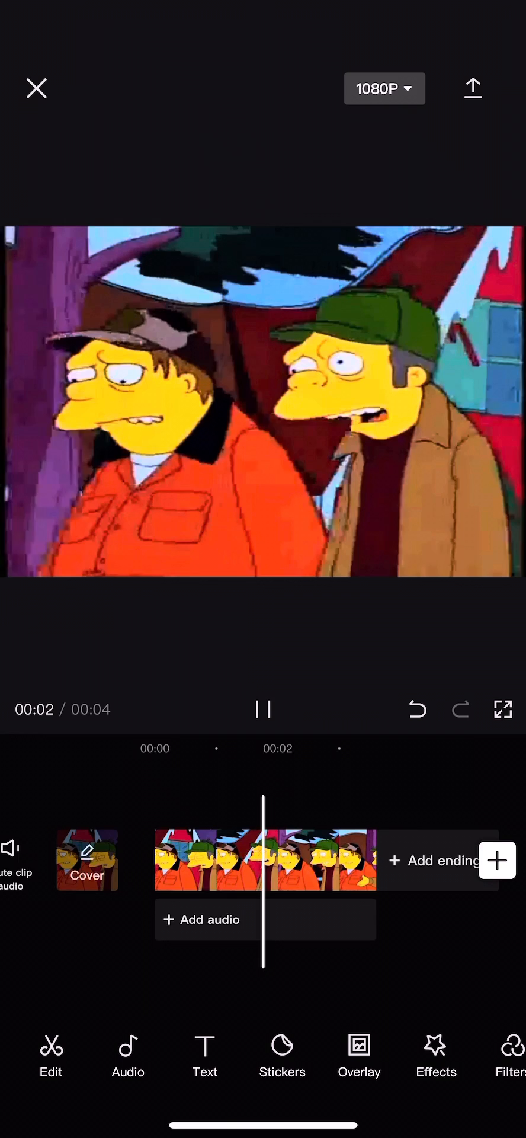
click(255, 860)
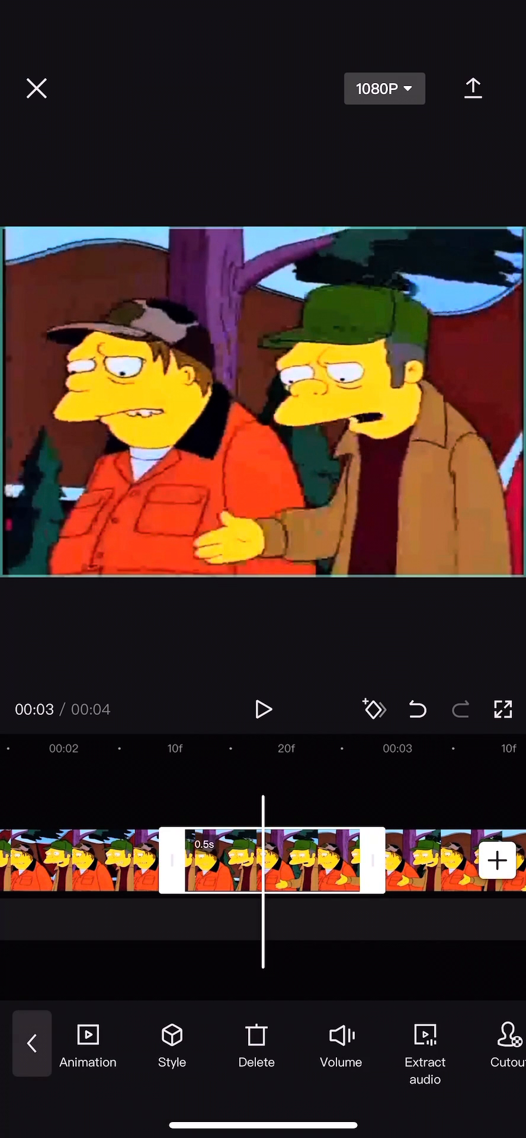
- Set the half-second section's volume to 0 and confirm
click(342, 1044)
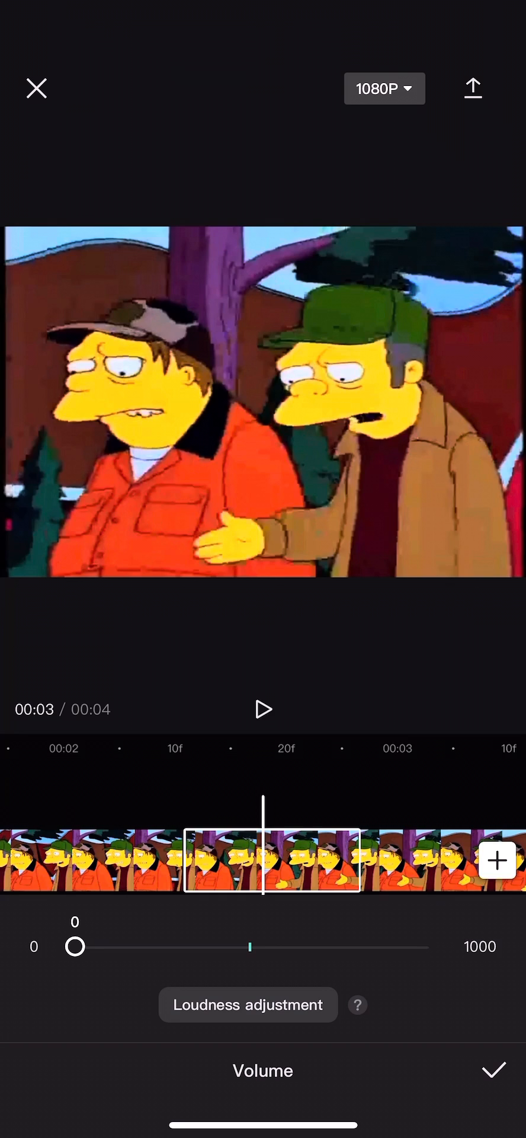
click(493, 1070)
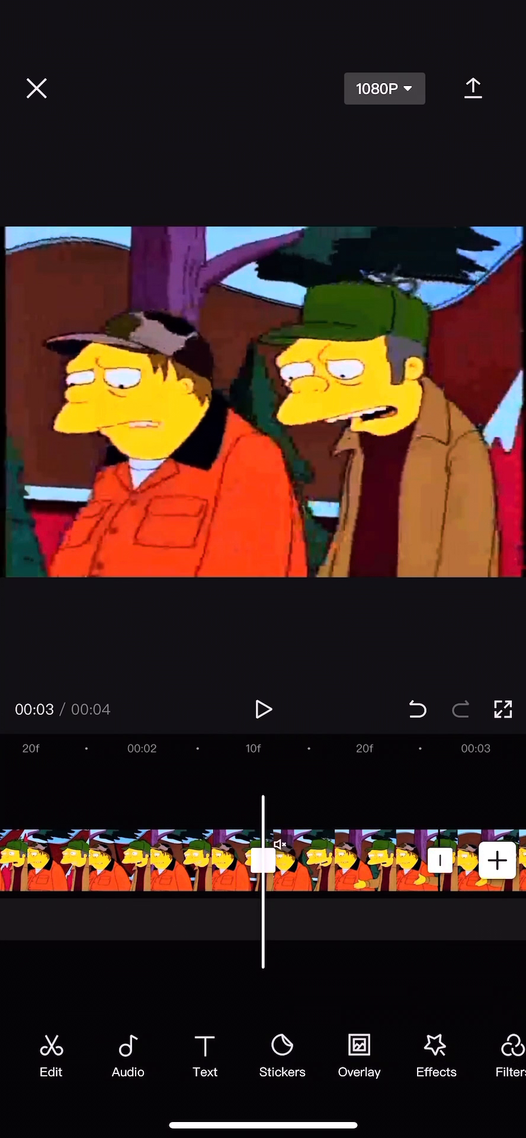
- Add the 'Beep (short)' sound from the Audio effects library
click(128, 1055)
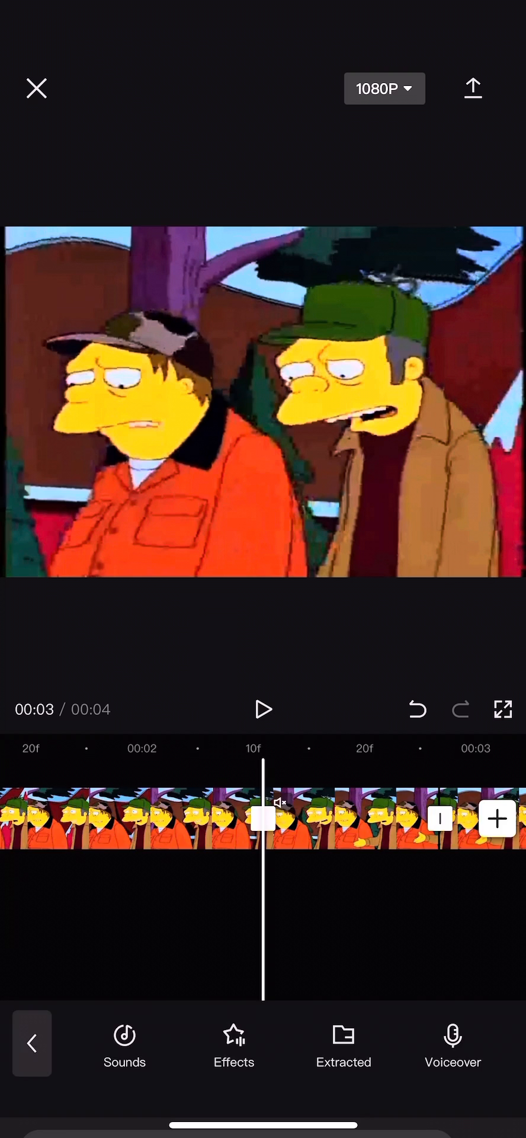
click(124, 1045)
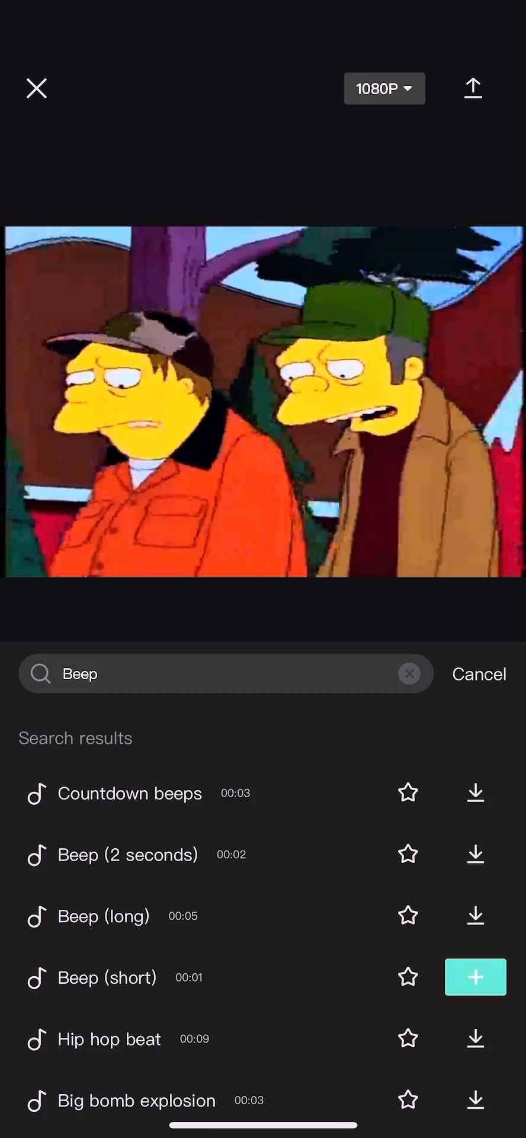
click(476, 977)
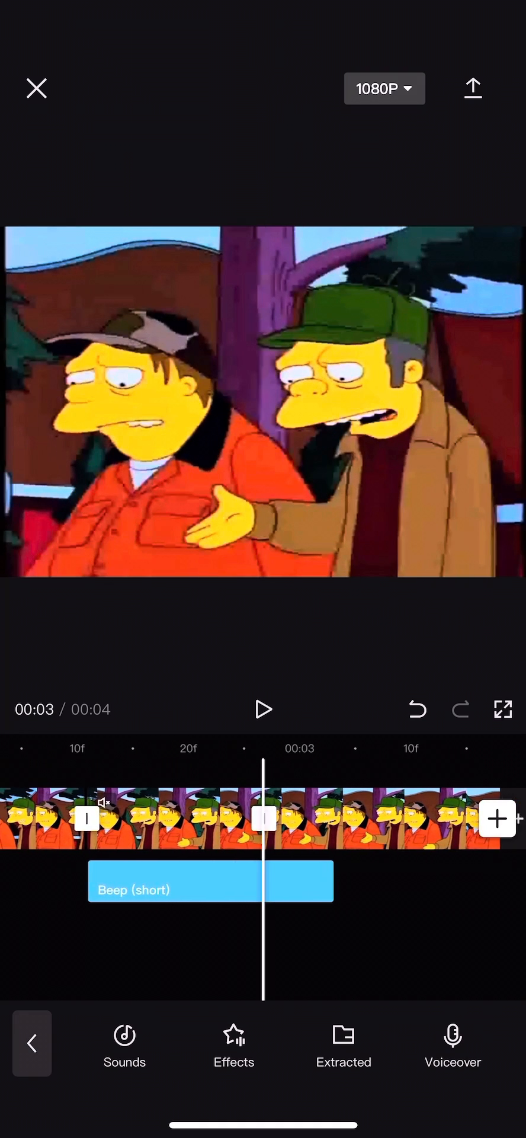
- Place the beep over the muted section, preview it, and start the export
click(210, 880)
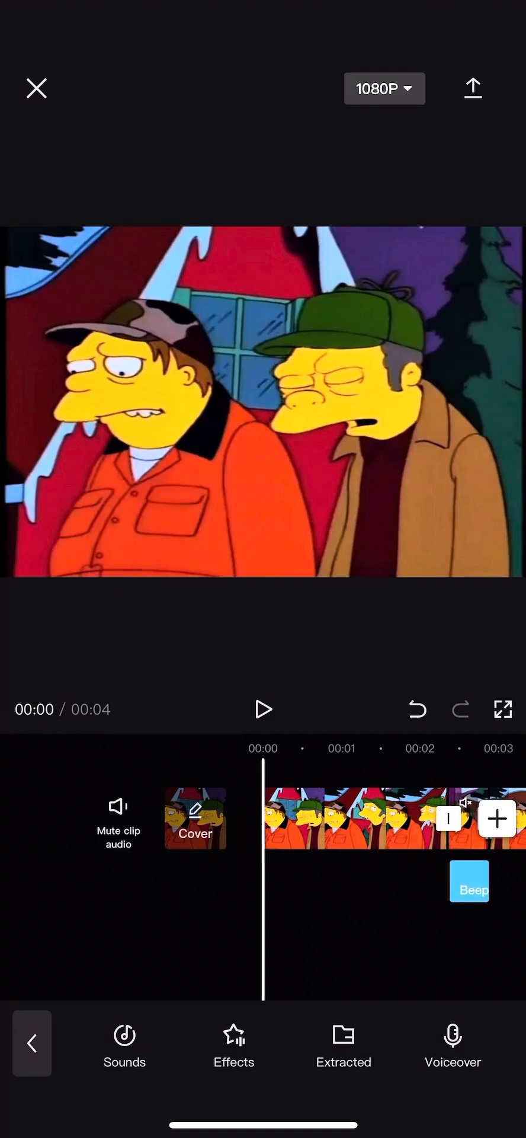
click(263, 709)
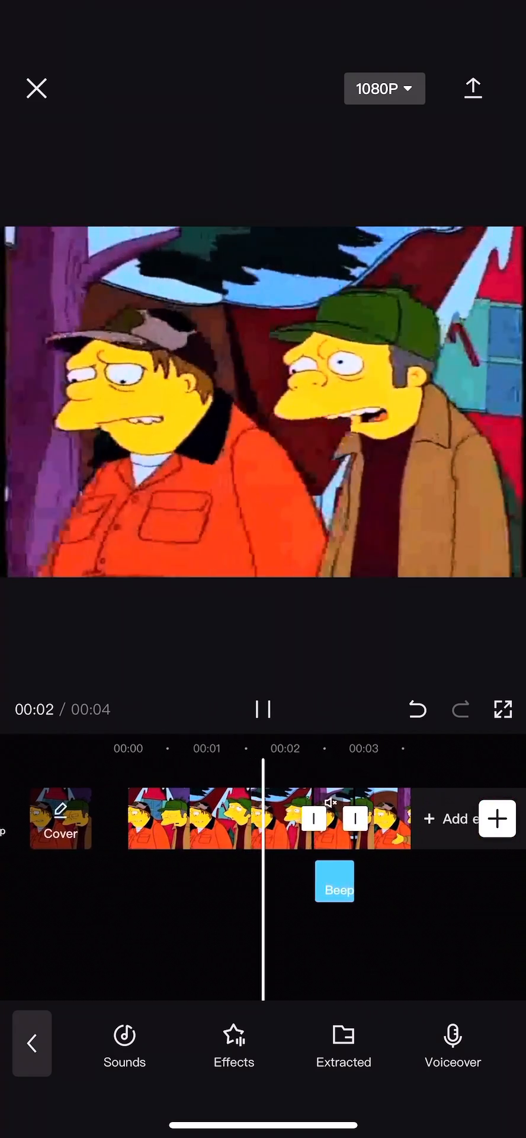
click(472, 88)
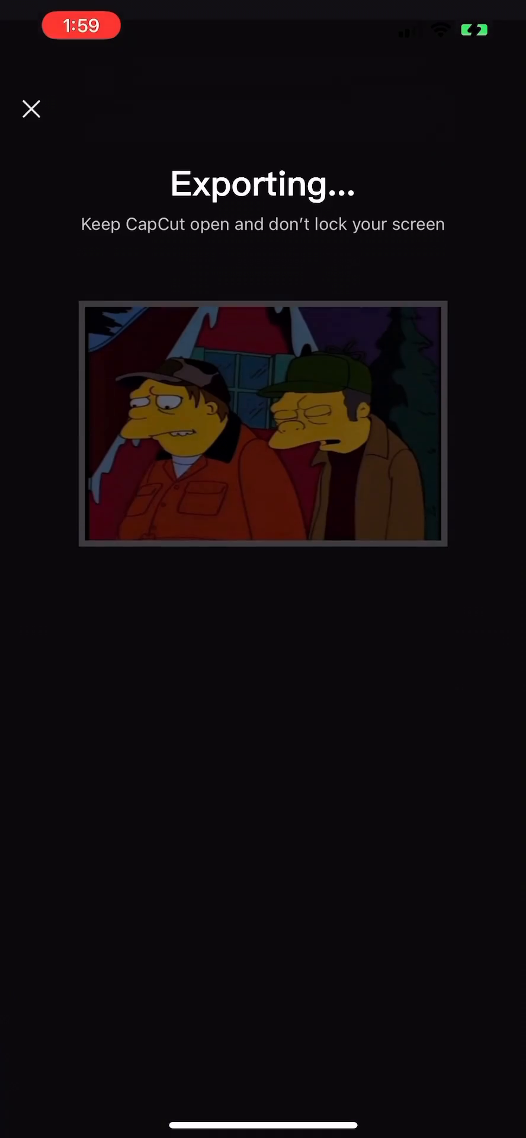